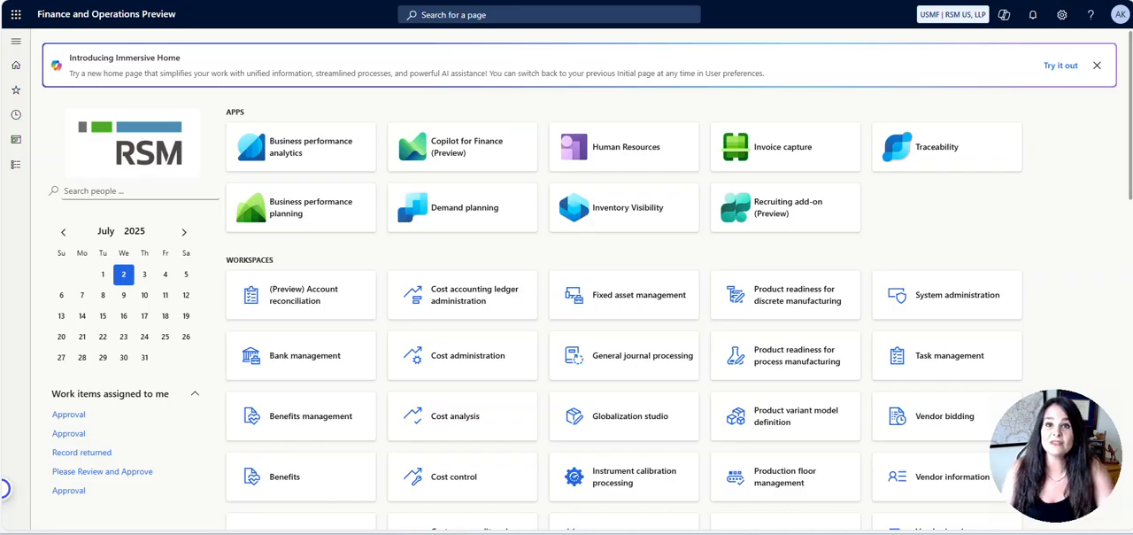
mouse_move(13, 169)
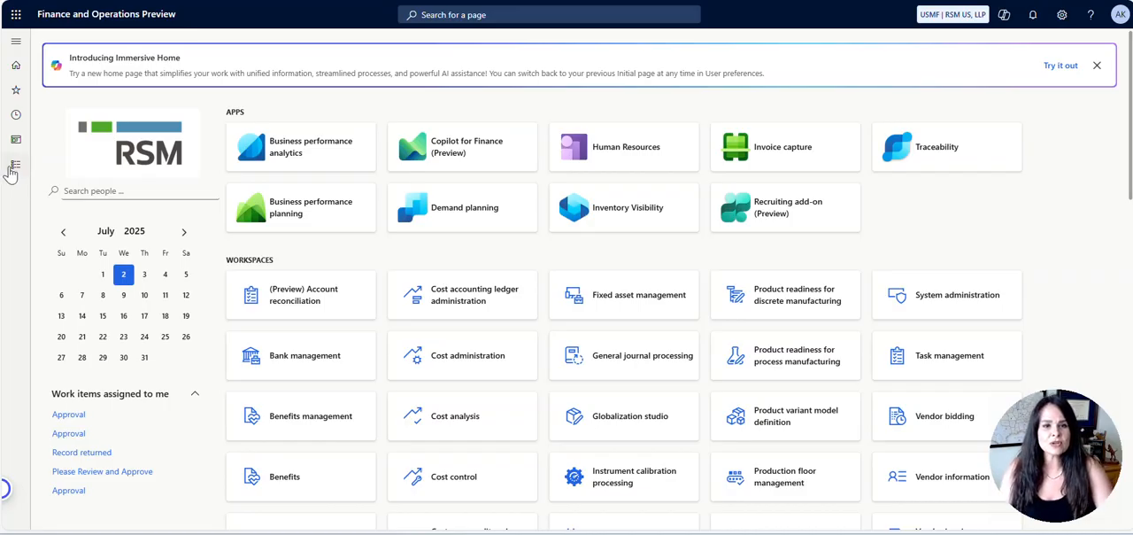
Navigate to Accounts payable > Pending vendor invoices for company usmf.
click(12, 170)
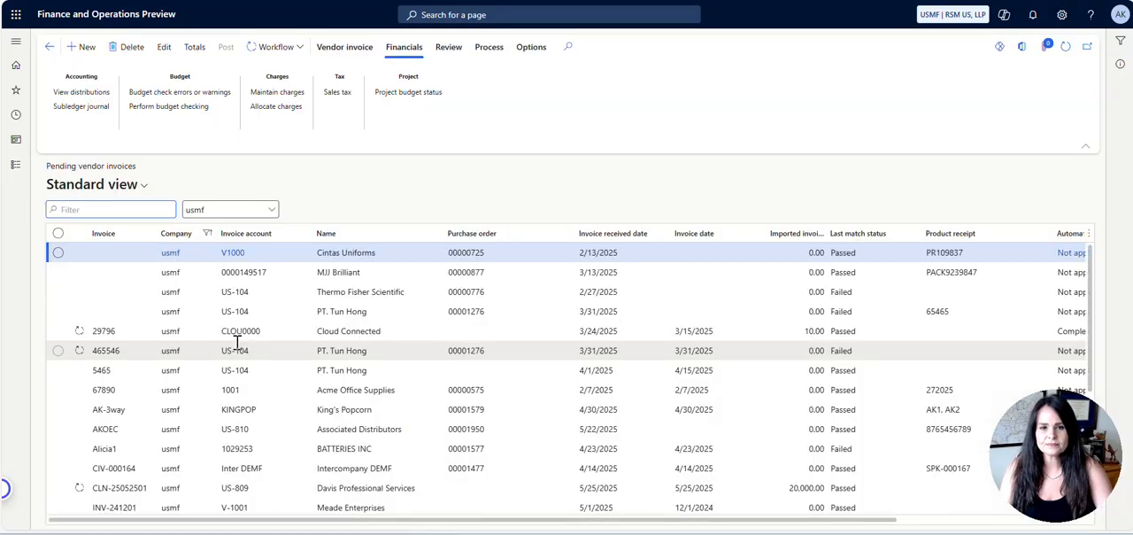
Select King's Popcorn invoice AK-3way and request its Subledger journal preview.
click(58, 409)
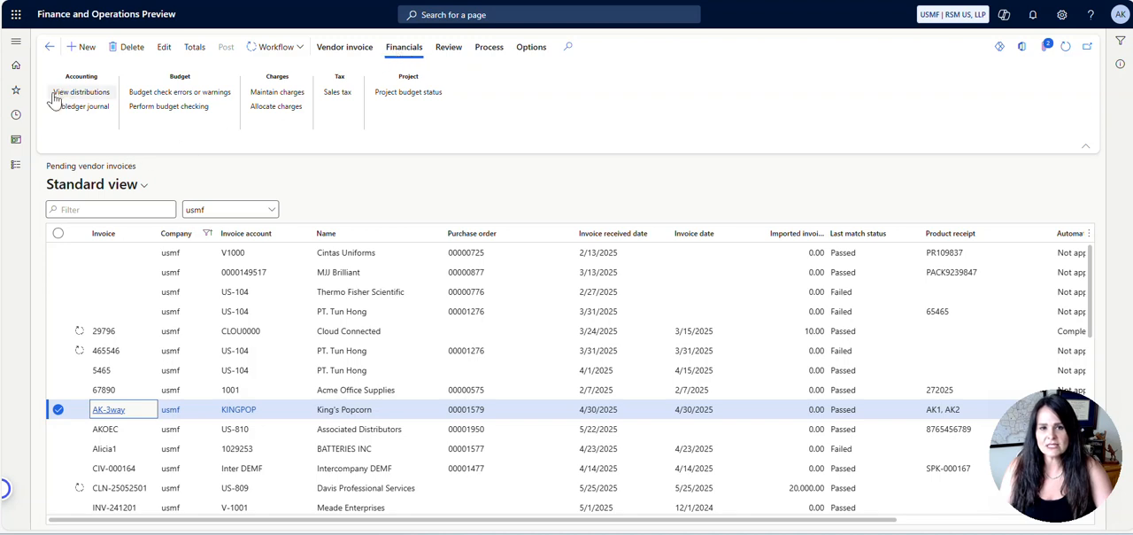
mouse_move(90, 112)
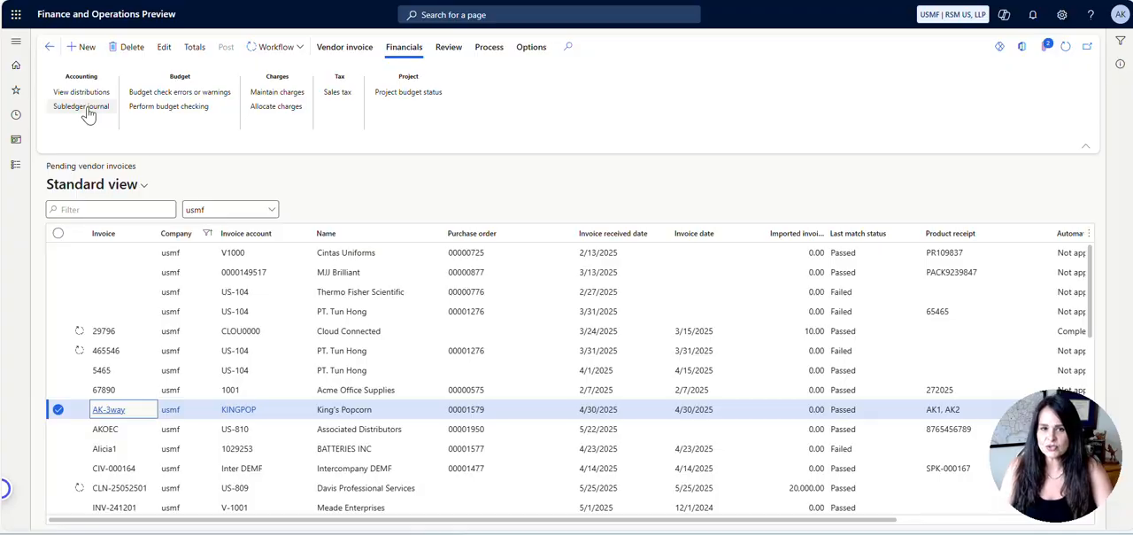
click(81, 106)
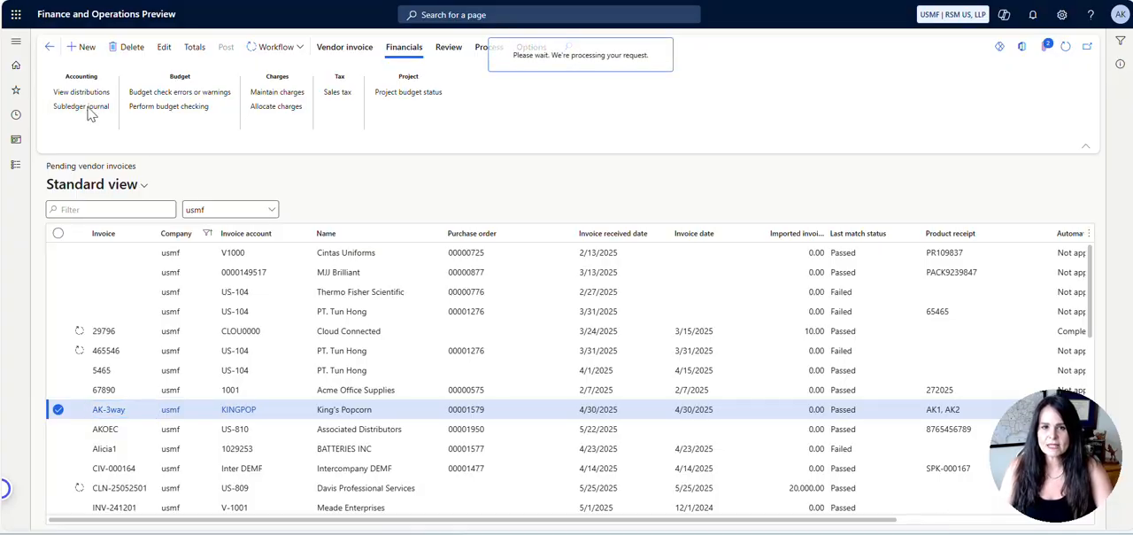
Review AK-3way's four postings balancing at 10,000.00, then go back to the list.
click(81, 106)
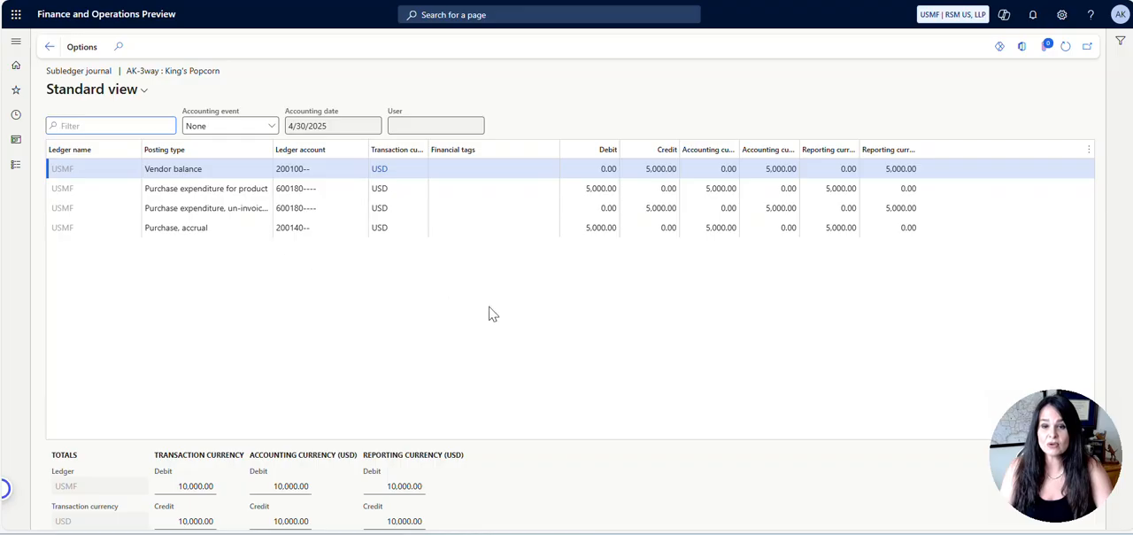
mouse_move(517, 321)
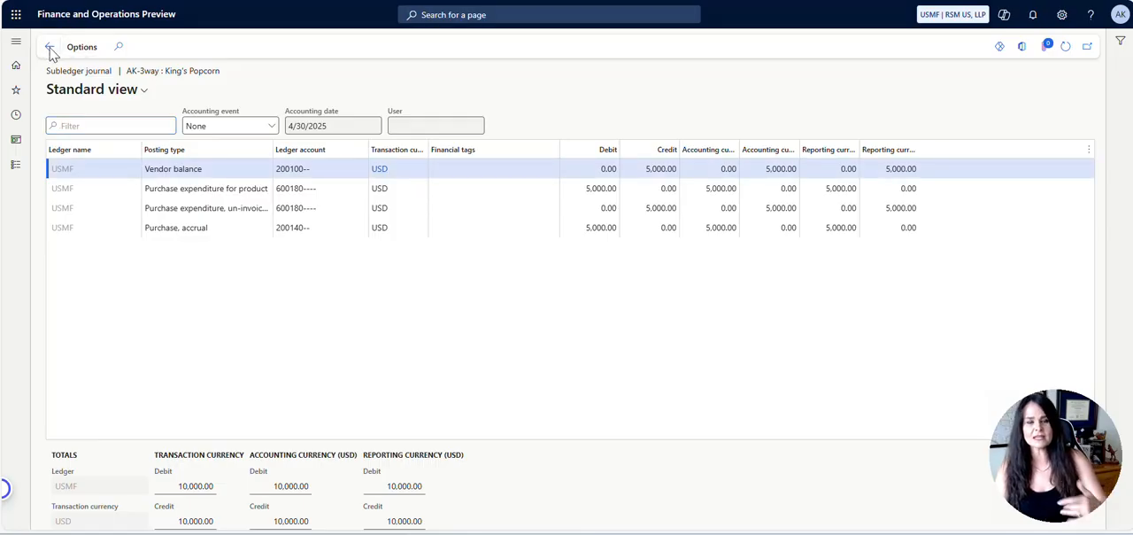
click(51, 46)
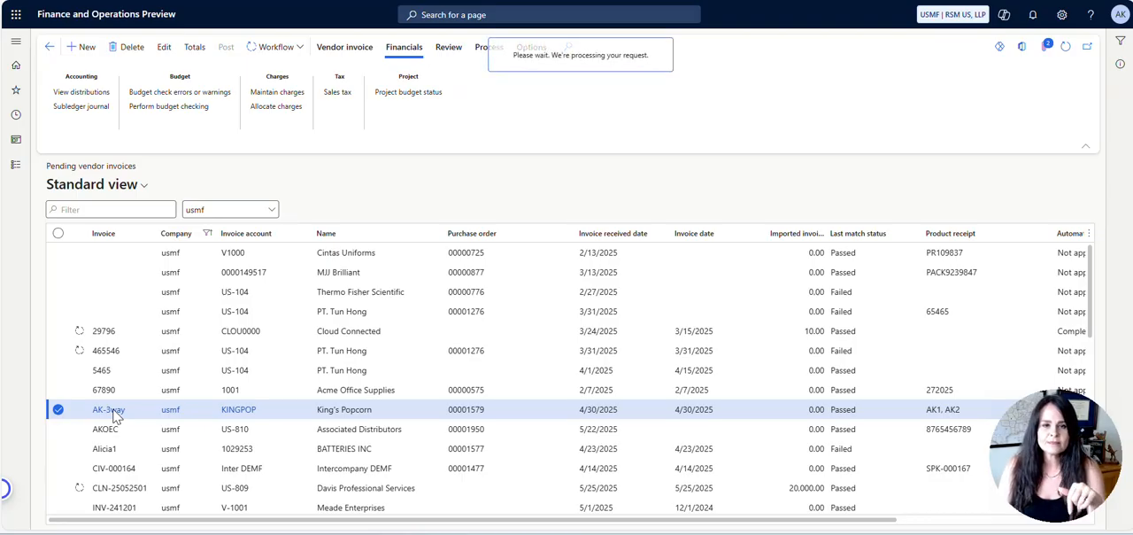
Open the AK-3way invoice form and choose View accounting under Financials.
click(108, 409)
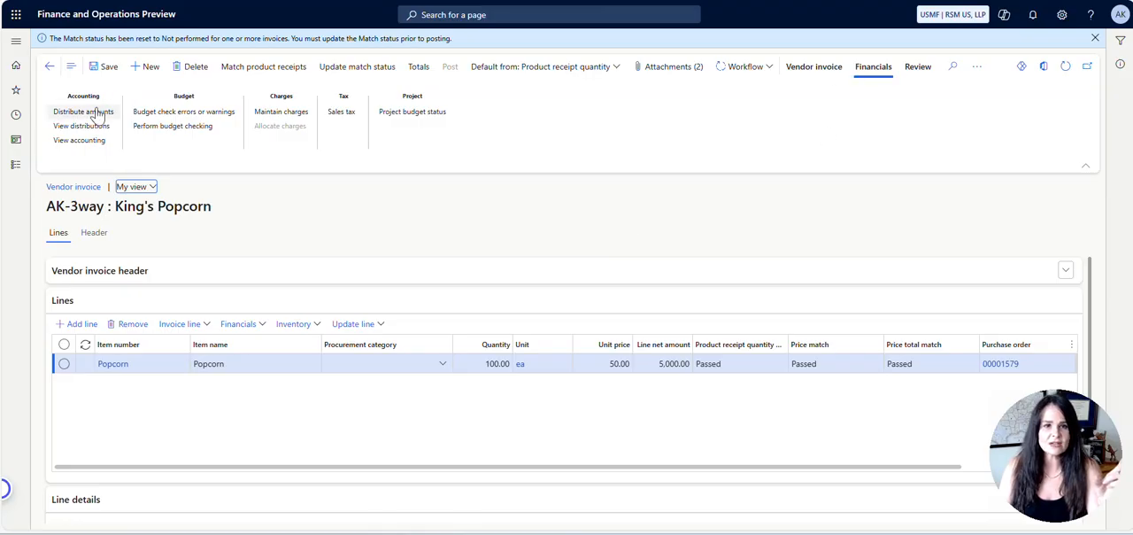
mouse_move(80, 140)
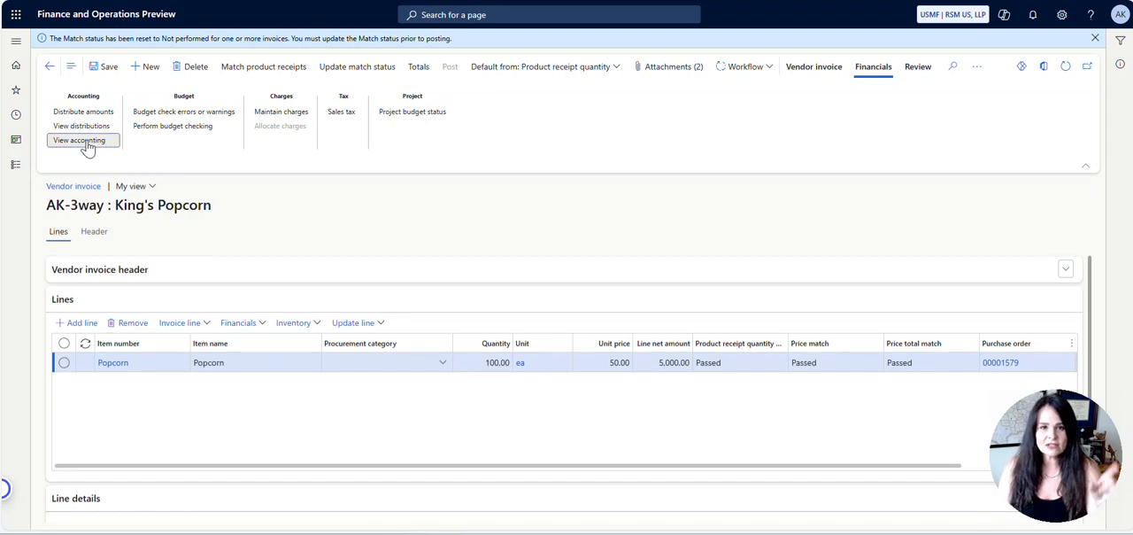
click(80, 140)
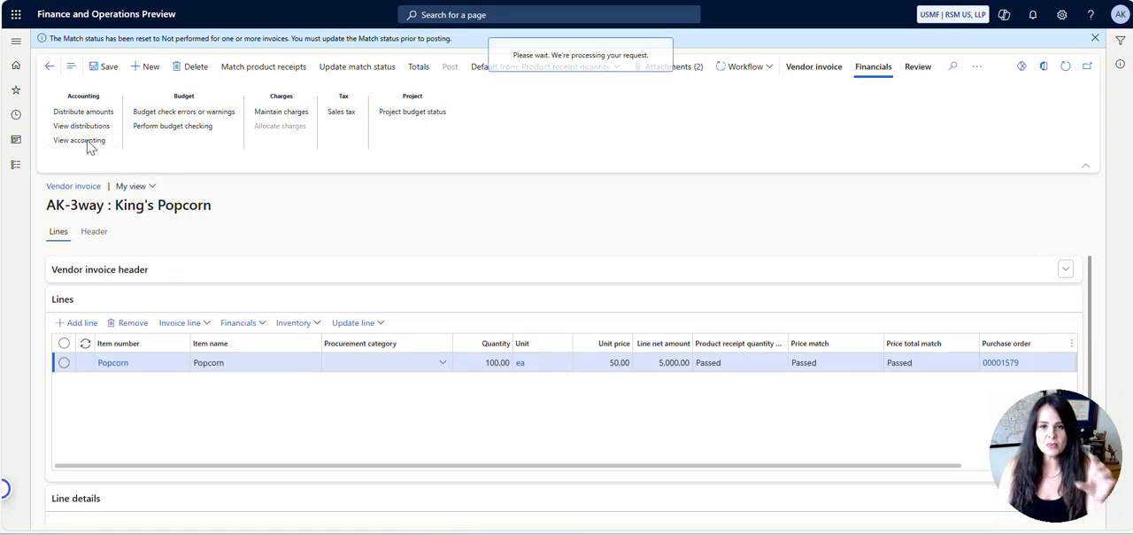
Open AK-3way's subledger journal via View accounting, showing four postings totalling 10,000.00 USD.
click(79, 140)
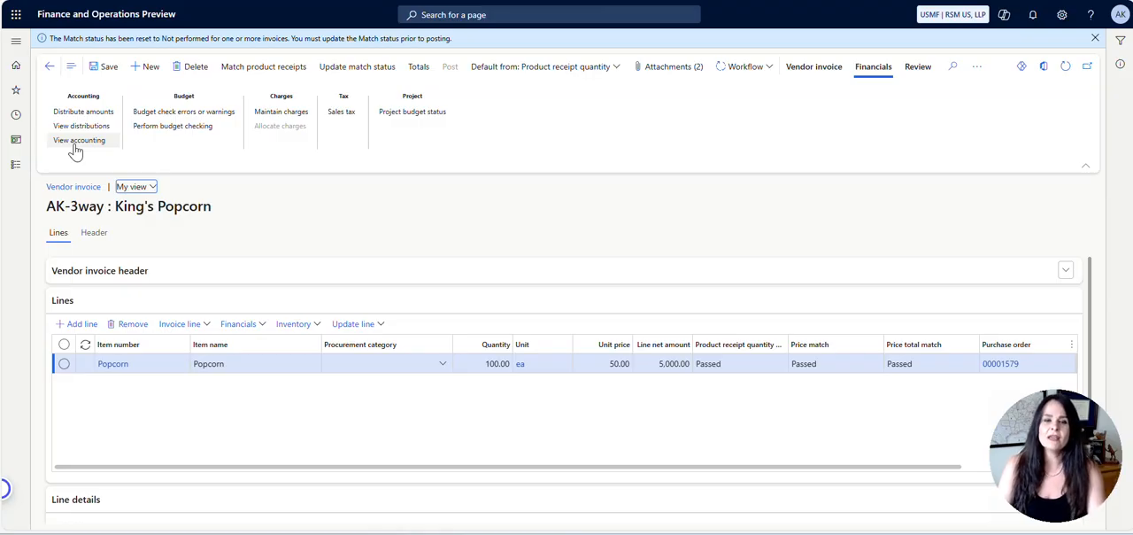
mouse_move(79, 142)
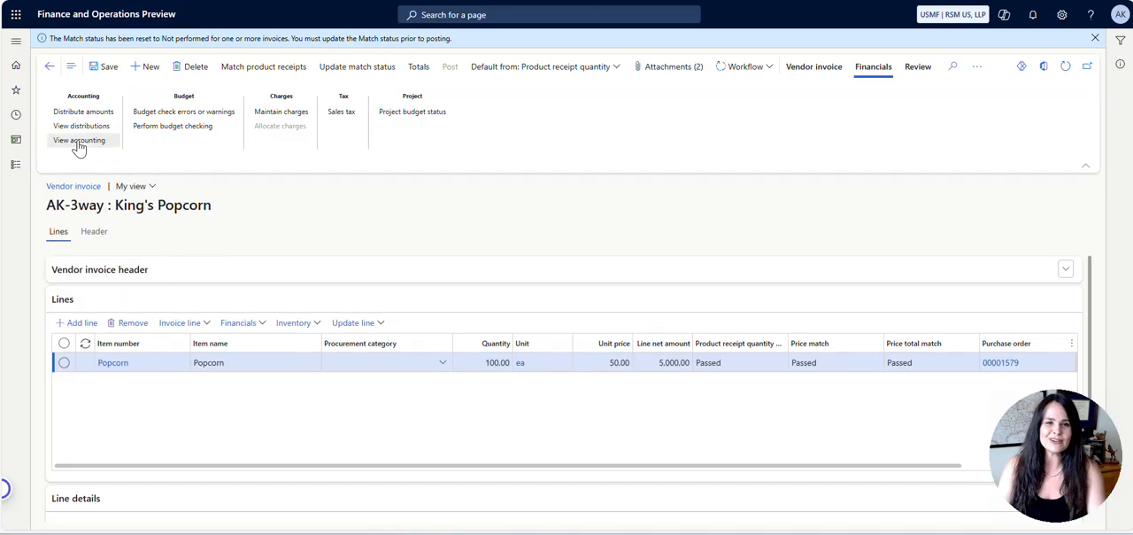
click(79, 140)
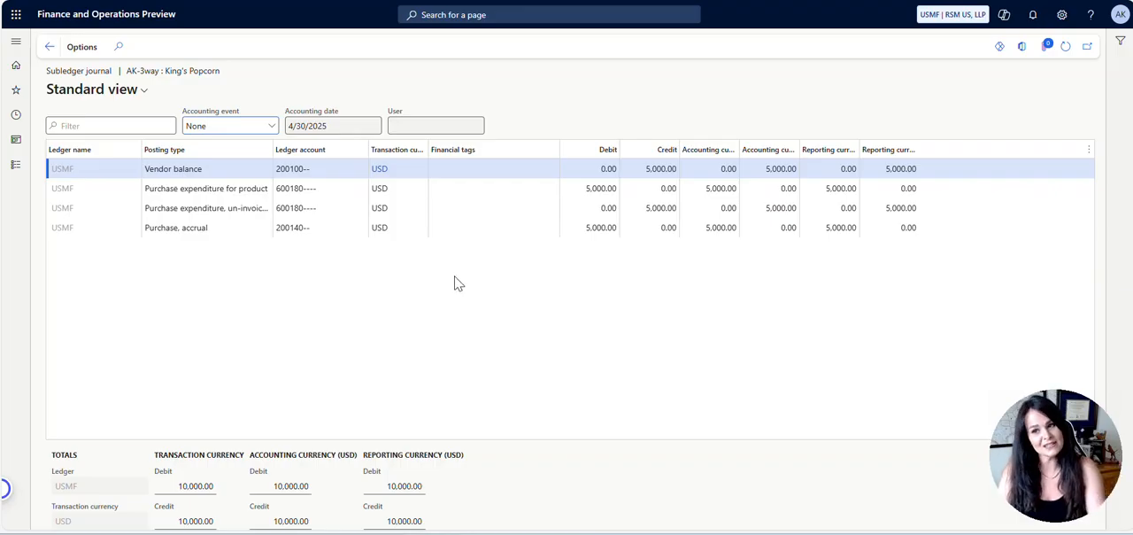
Go back from the subledger journal to the AK-3way invoice form.
click(50, 46)
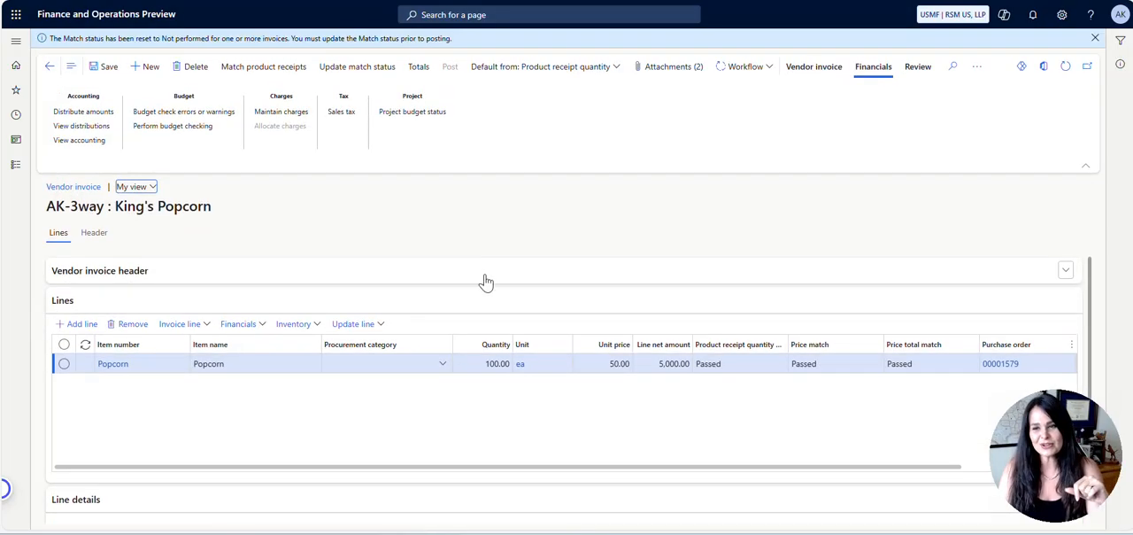
mouse_move(492, 164)
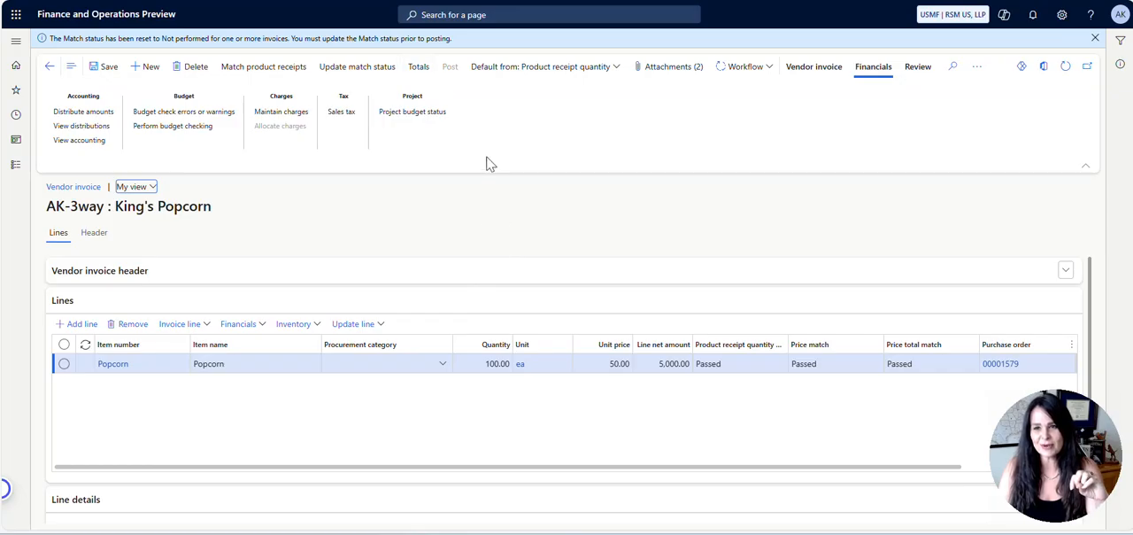
mouse_move(666, 209)
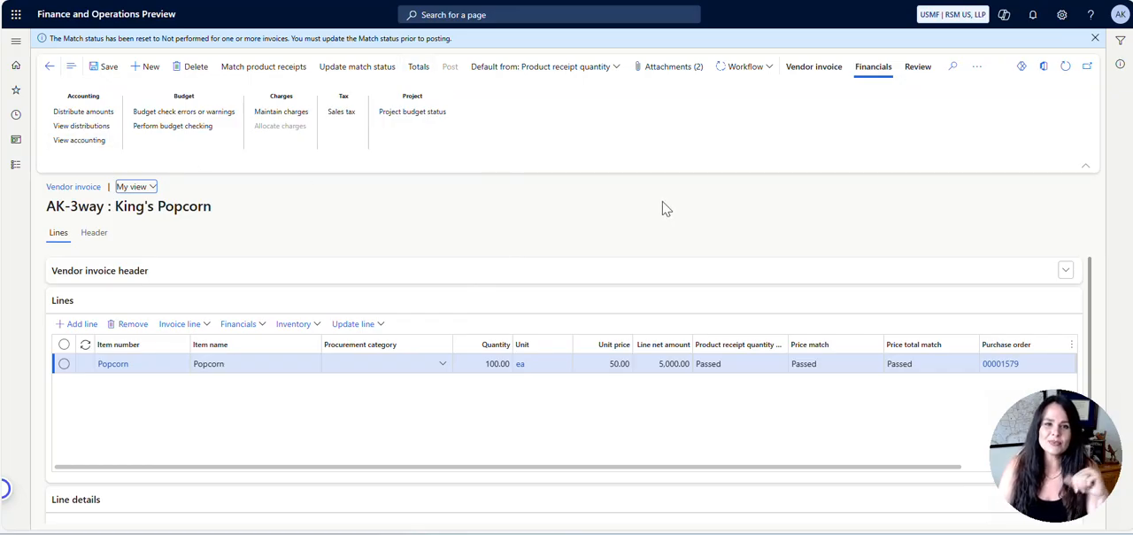